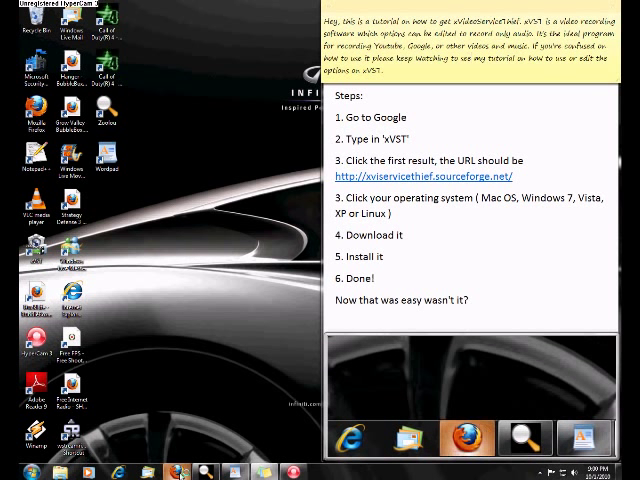
Step: Launch Firefox and search Google for 'xVST'
left_click(464, 438)
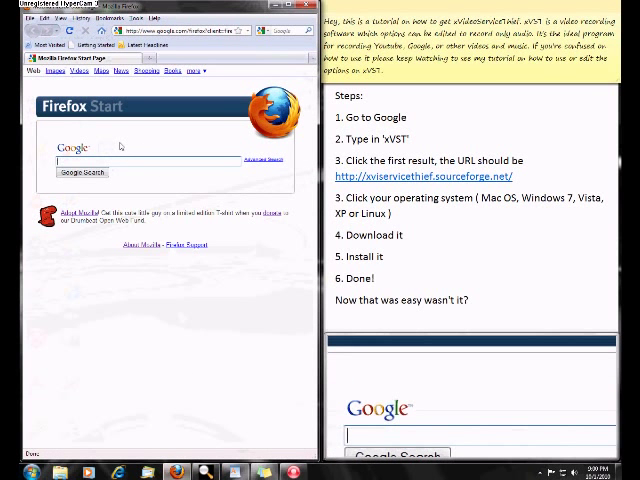
type("xVST")
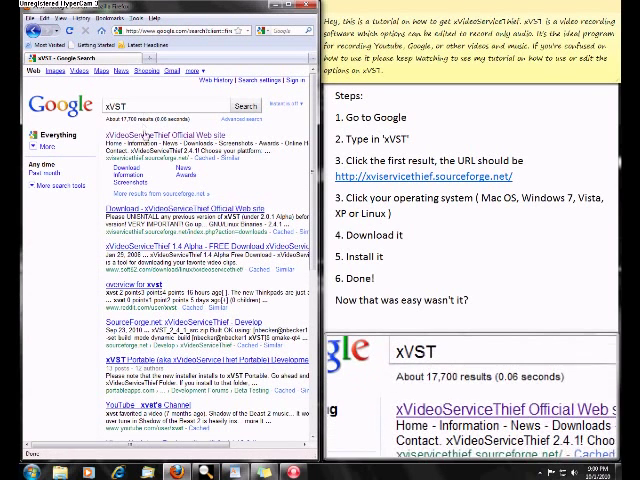
Step: Open the official xVideoServiceThief site and reach the Windows, GNU/Linux and Mac OS X binaries section
left_click(144, 136)
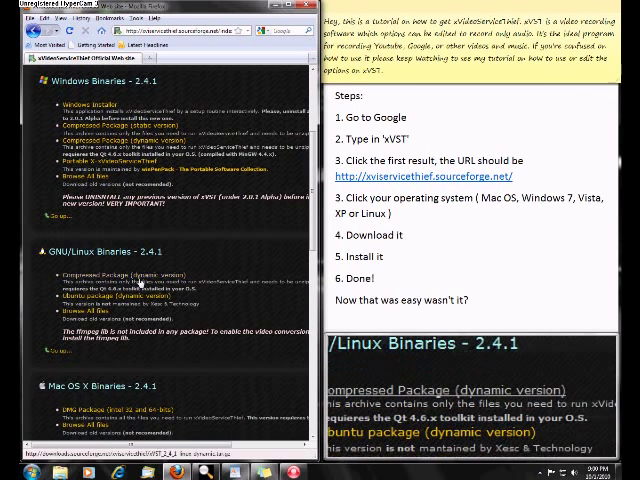
scroll("down", 3)
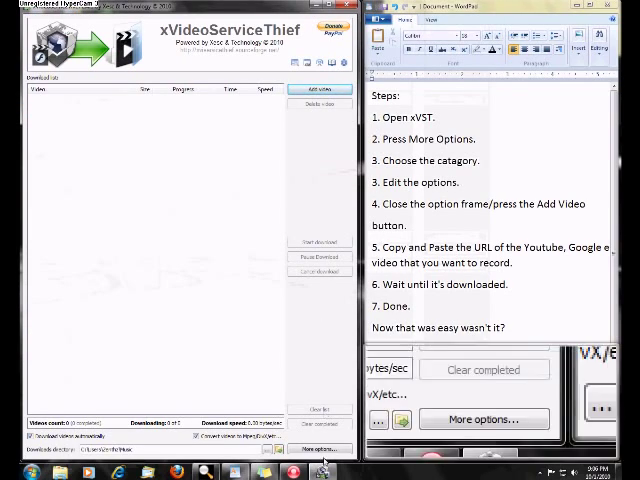
Step: Open More options and switch the interface language, triggering the restart notice
left_click(318, 448)
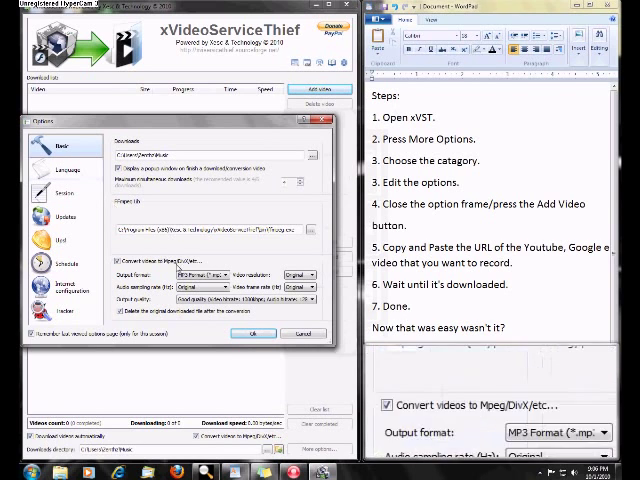
left_click(200, 276)
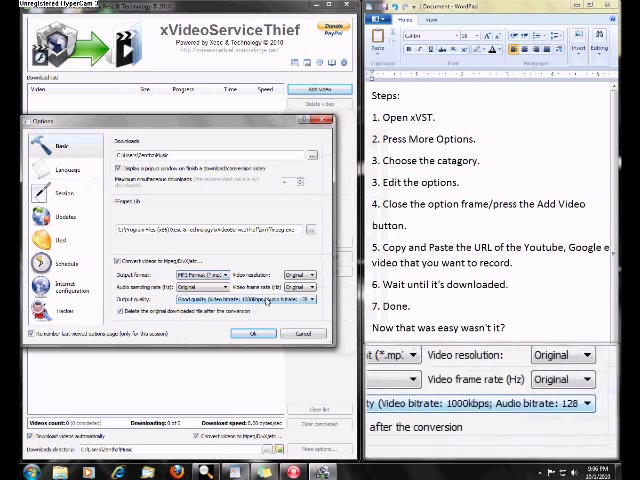
left_click(312, 274)
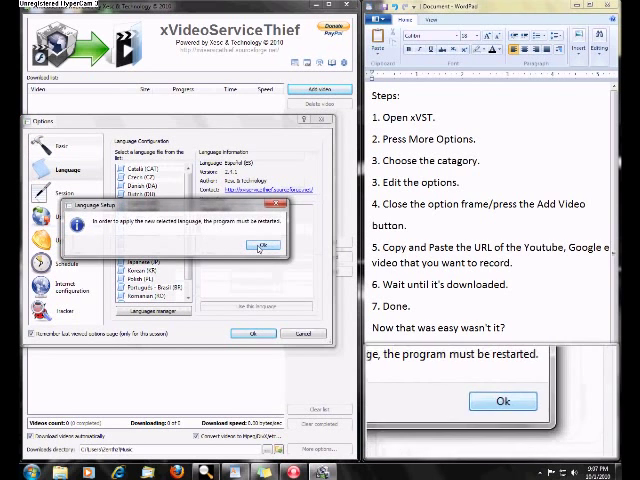
Step: Dismiss the restart notice and view the Session, Updates and blocked-websites categories
left_click(264, 244)
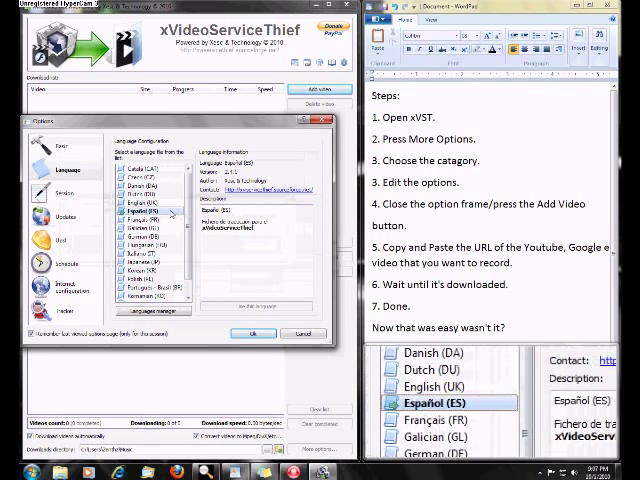
left_click(64, 192)
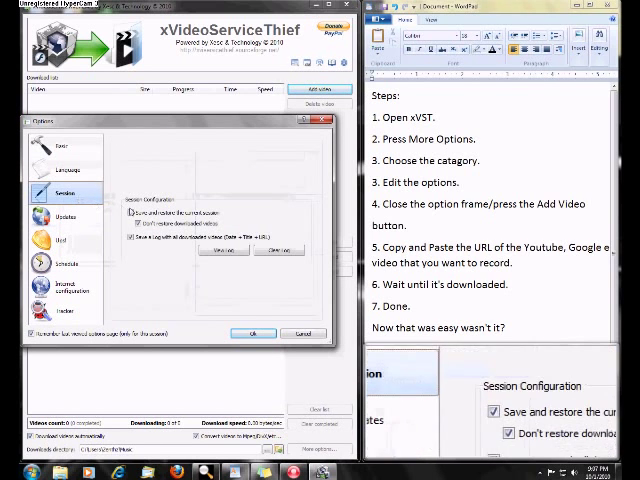
left_click(64, 216)
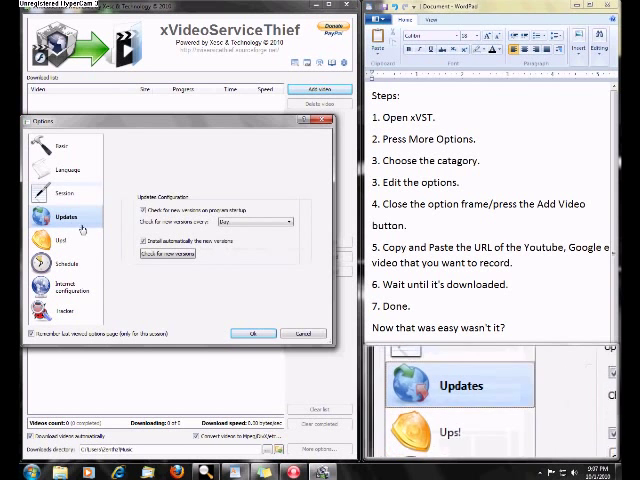
left_click(62, 240)
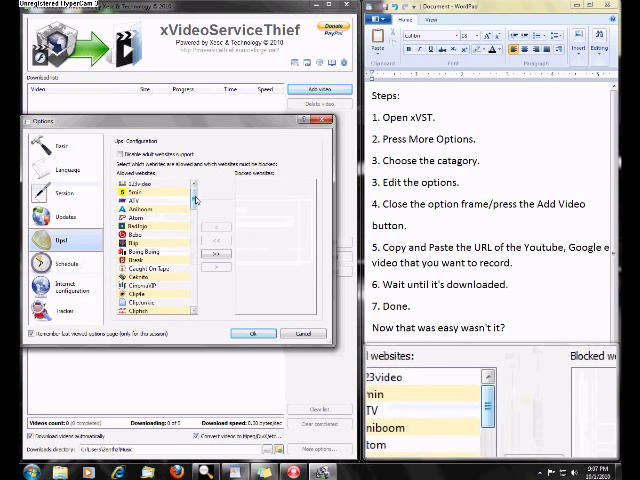
Step: Review the blocked-sites list, Internet and Tracker settings, then confirm with Ok
scroll("down", 3)
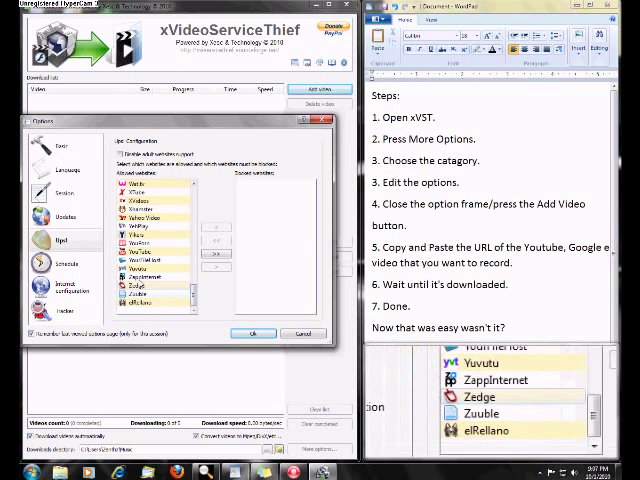
left_click(40, 262)
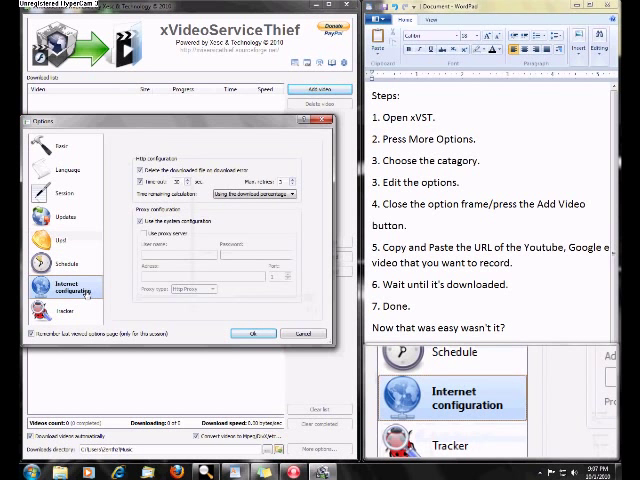
left_click(62, 312)
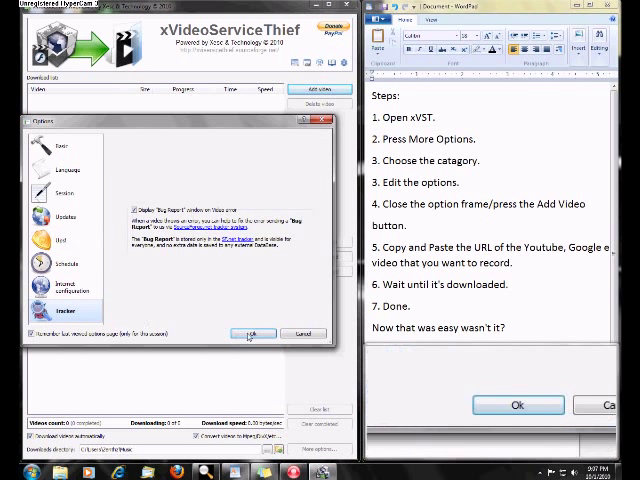
left_click(252, 332)
type("Y")
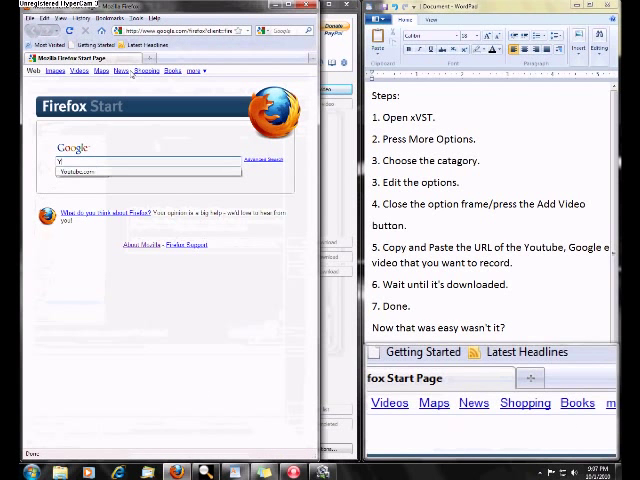
Step: Run a Google search for 'Youtube.com' from the Firefox start page
left_click(150, 160)
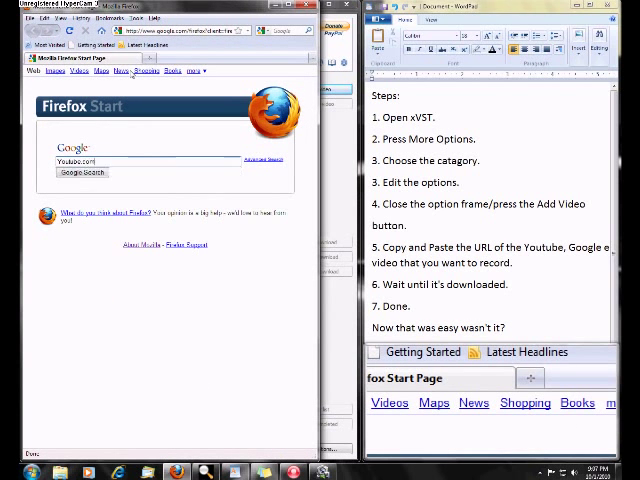
left_click(80, 172)
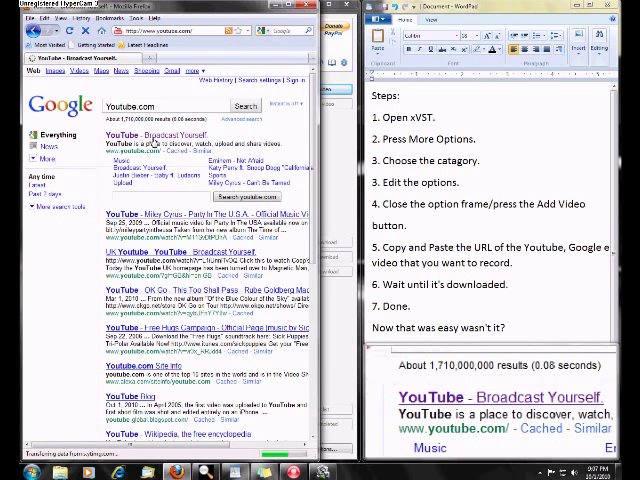